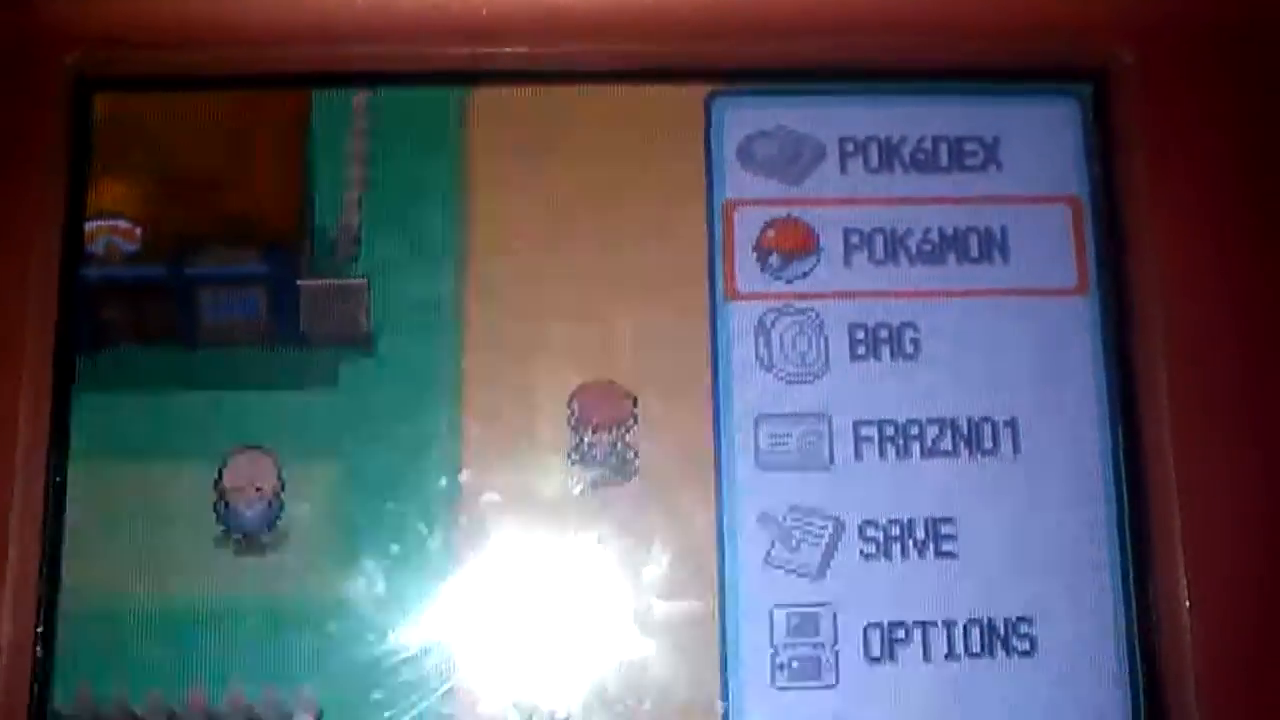
left_click(890, 243)
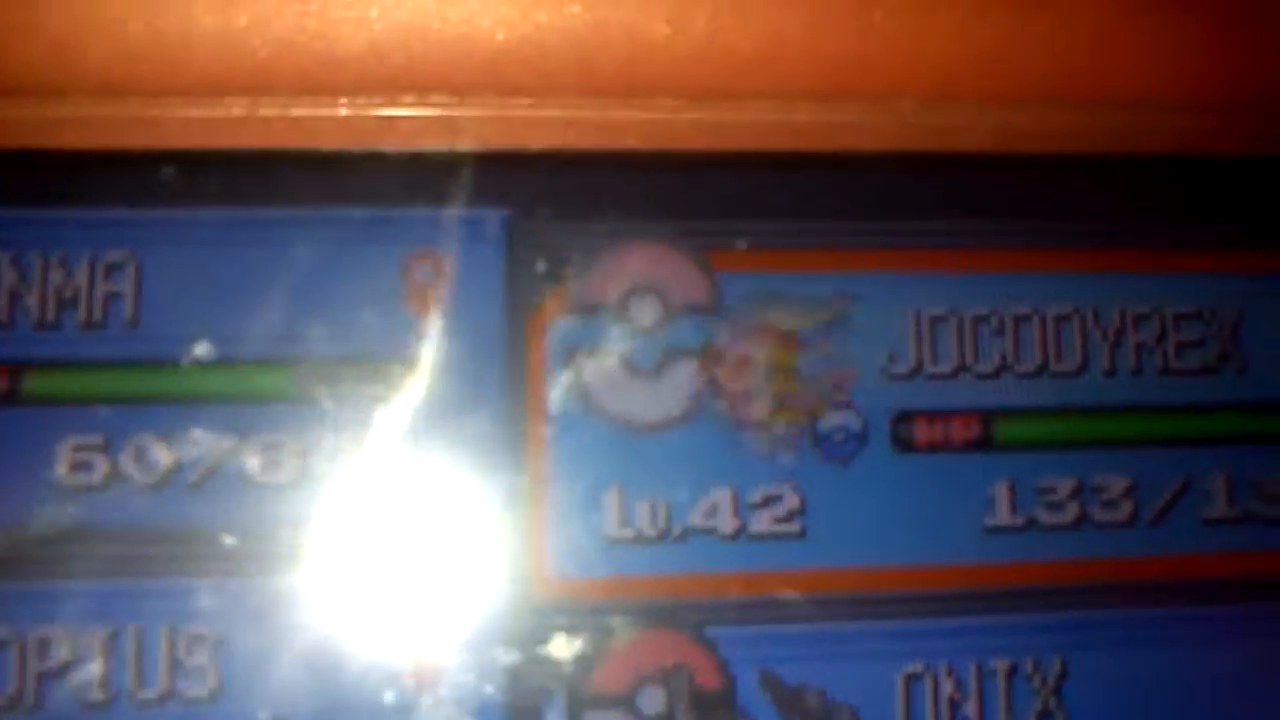